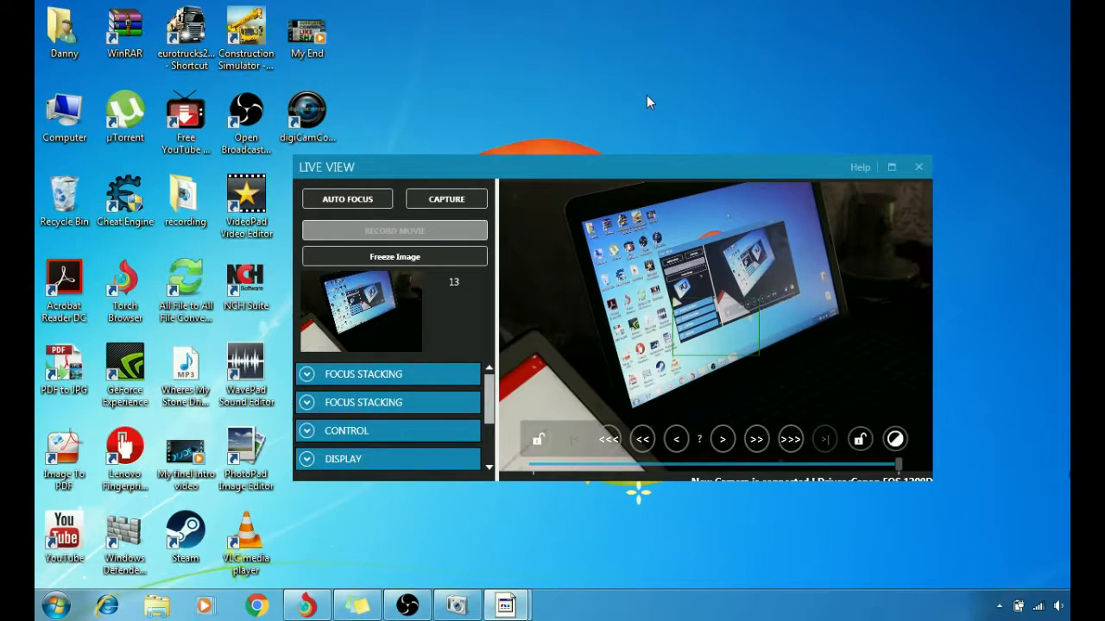
- Bring digiCamControl's main camera window to the front from the taskbar
click(918, 167)
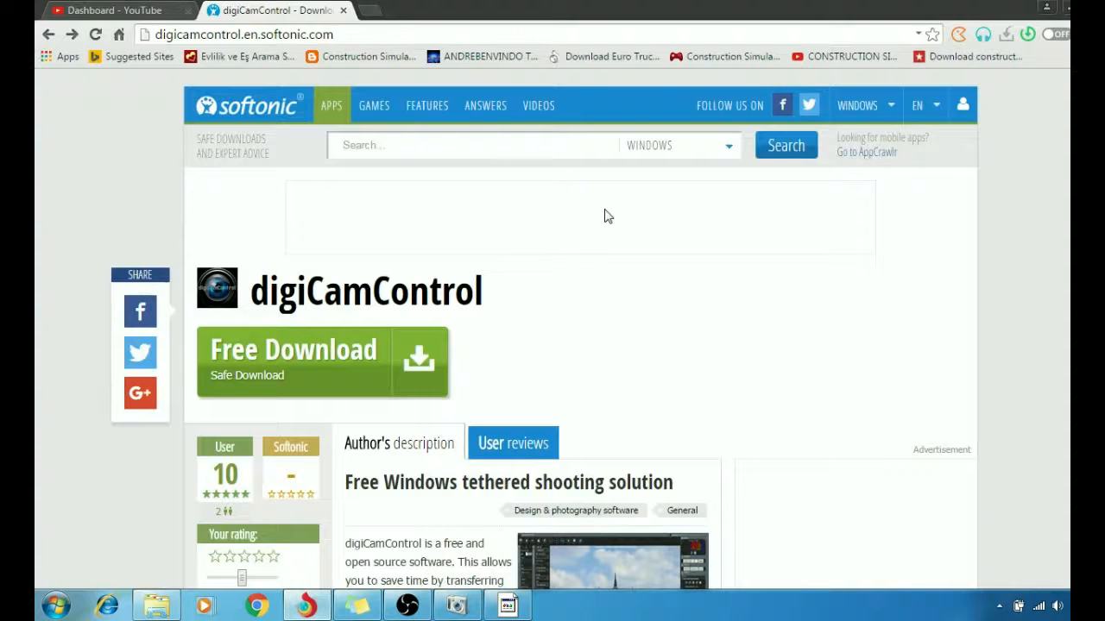
mouse_move(110, 451)
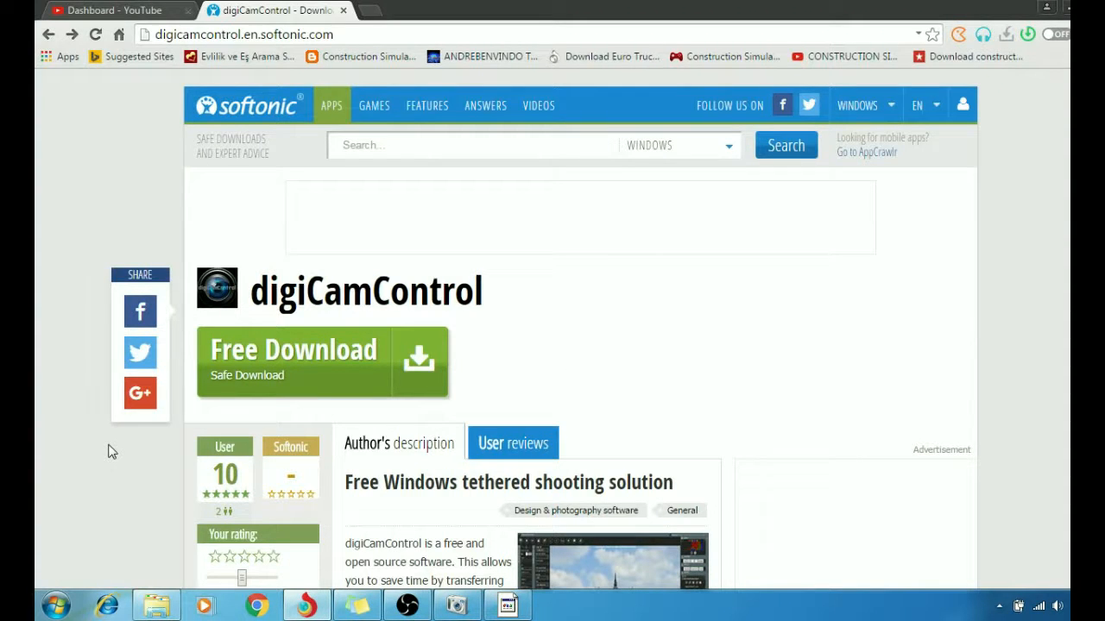
mouse_move(312, 264)
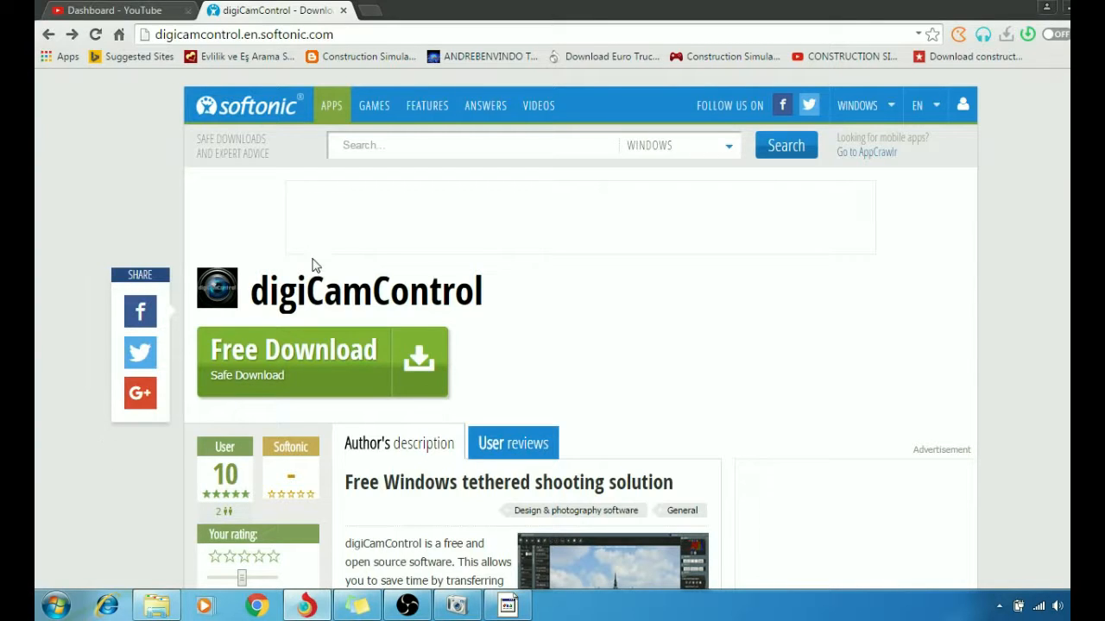
mouse_move(268, 304)
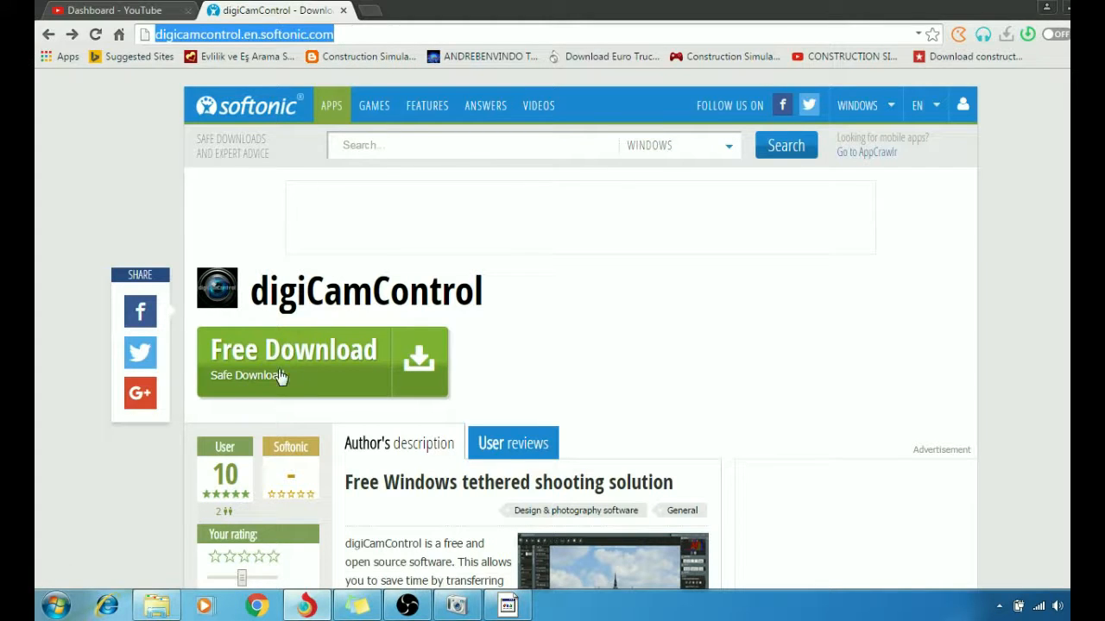
mouse_move(274, 357)
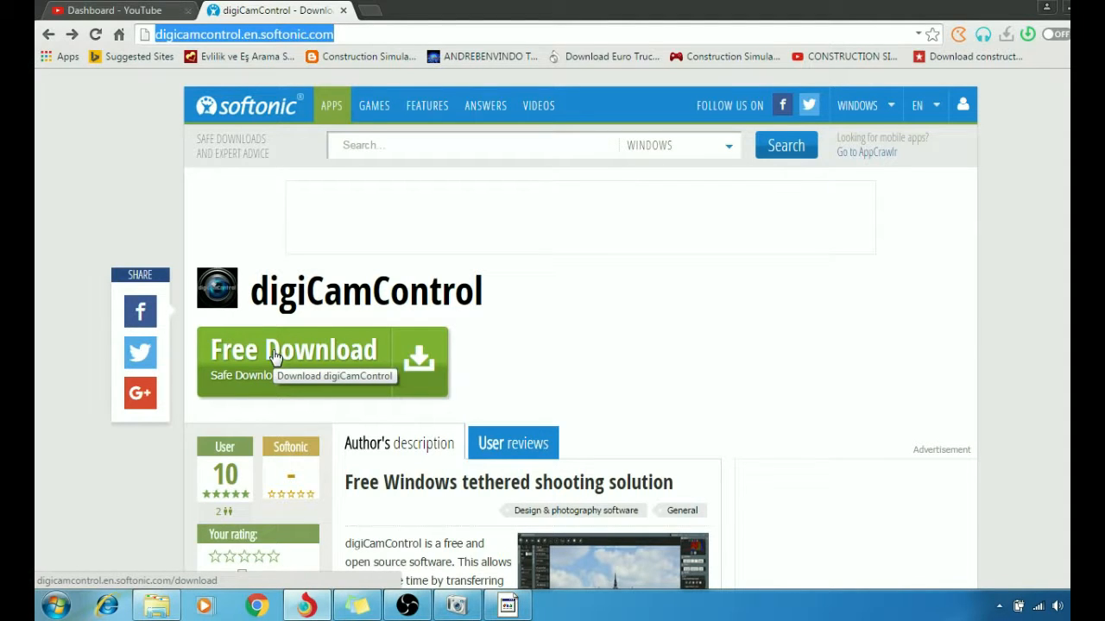
mouse_move(531, 129)
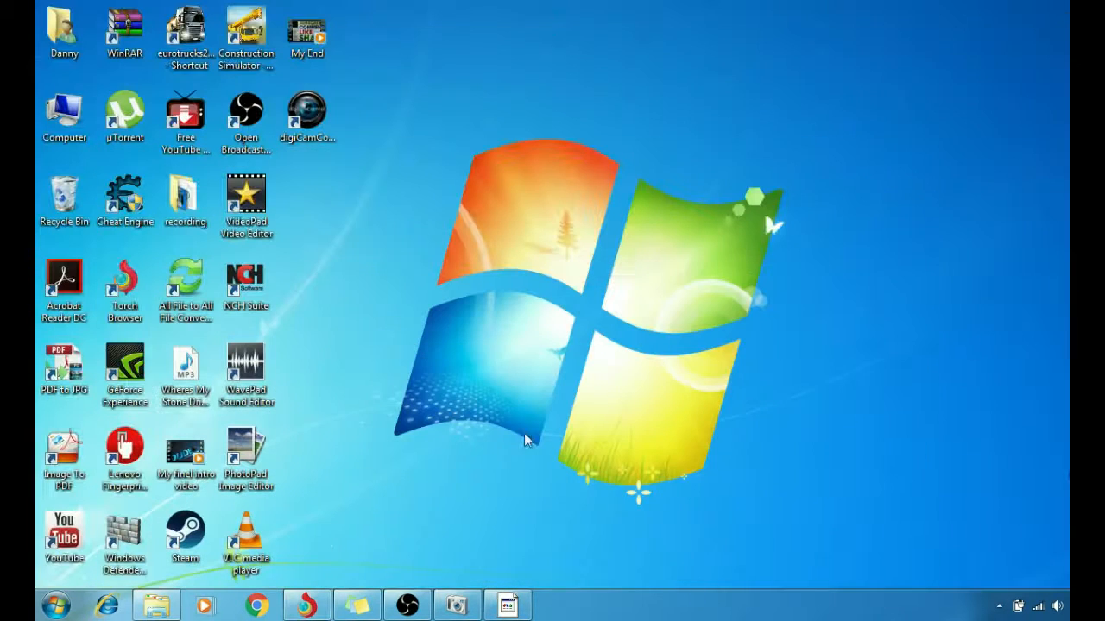
click(306, 112)
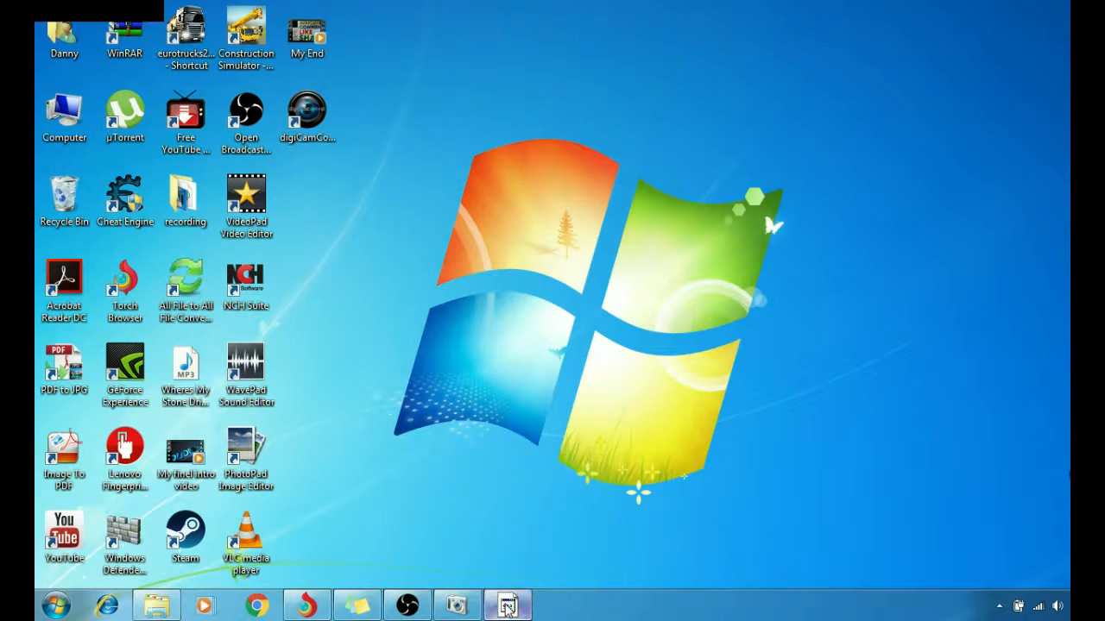
click(507, 604)
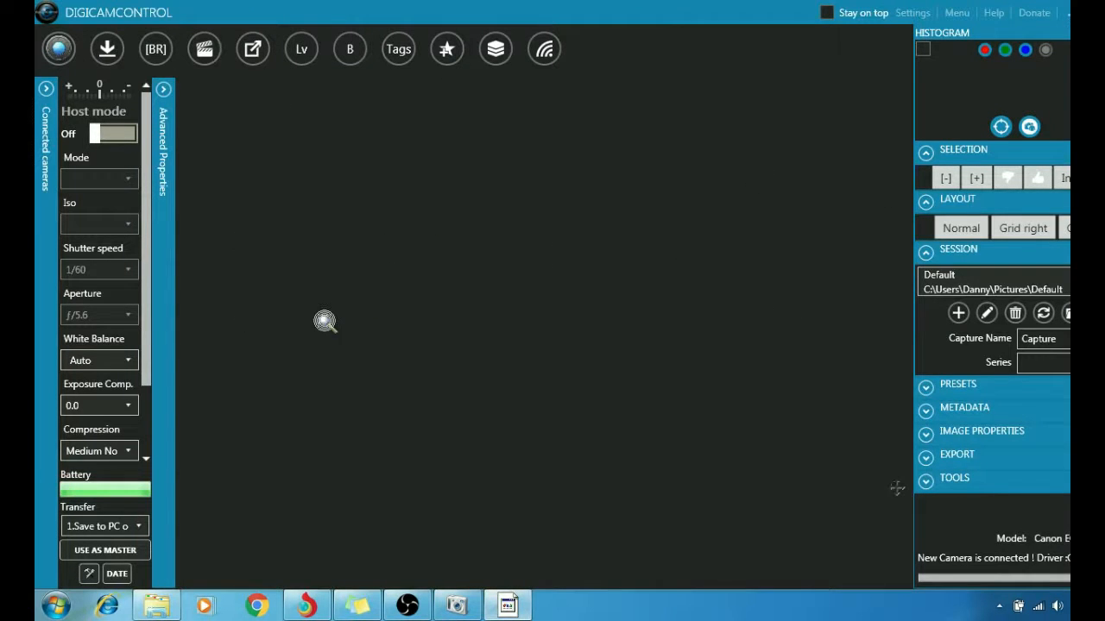
mouse_move(417, 275)
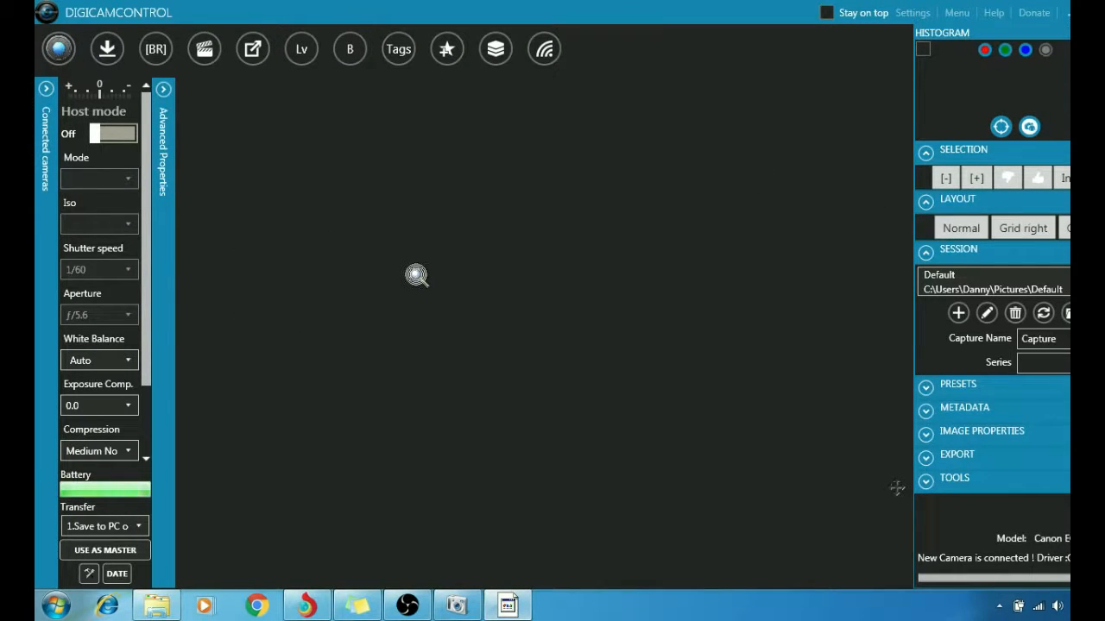
mouse_move(435, 277)
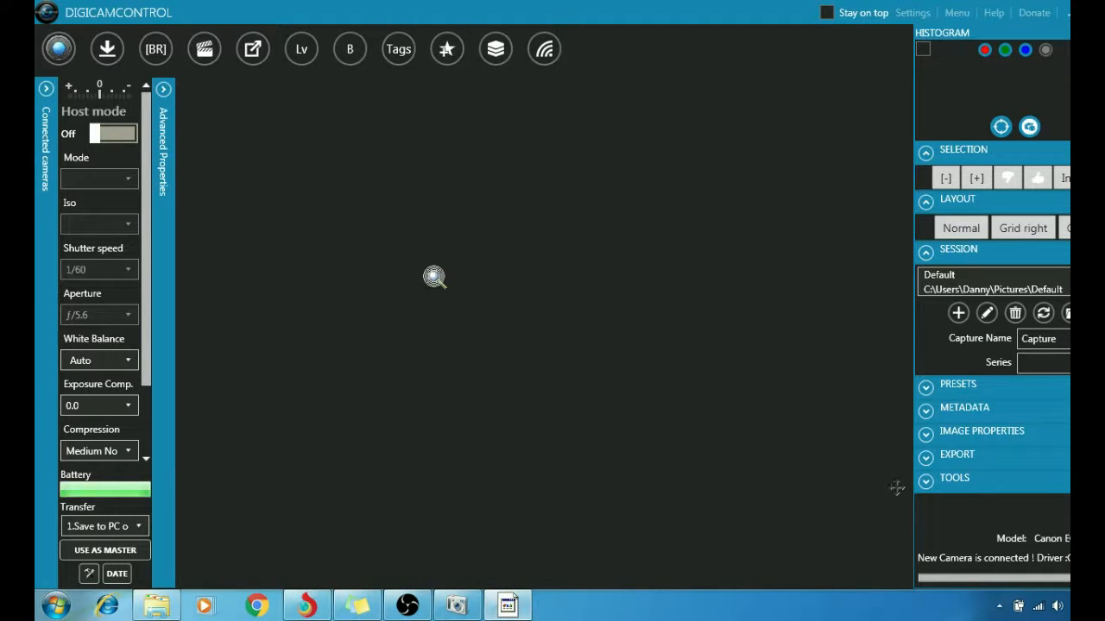
mouse_move(448, 280)
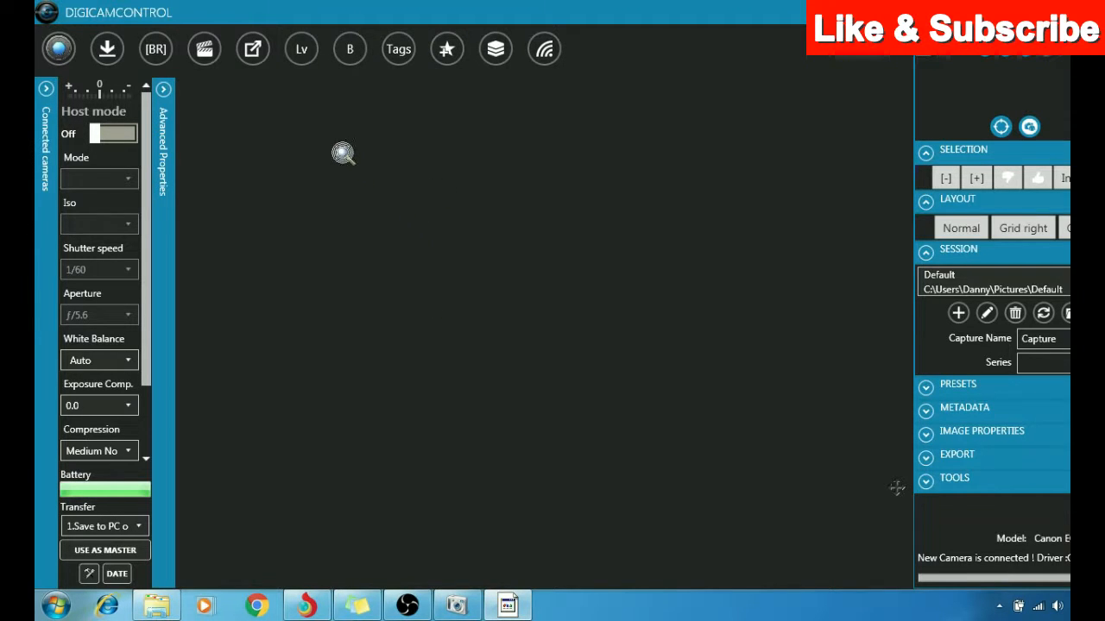
mouse_move(301, 48)
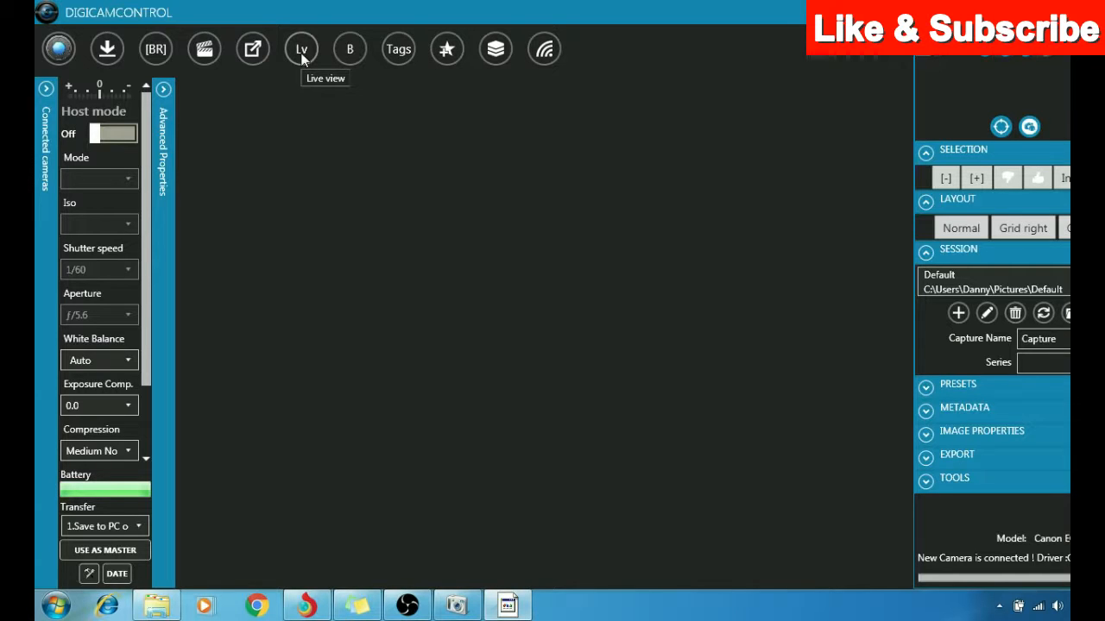
- Start Live view to stream the camera feed in its own window
click(302, 48)
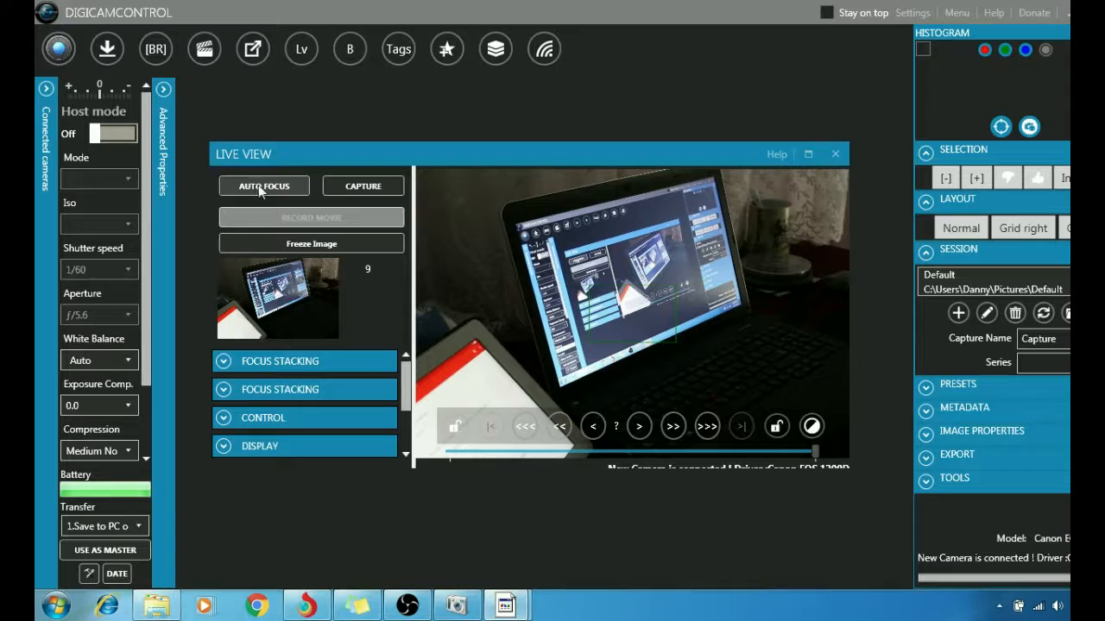
mouse_move(553, 527)
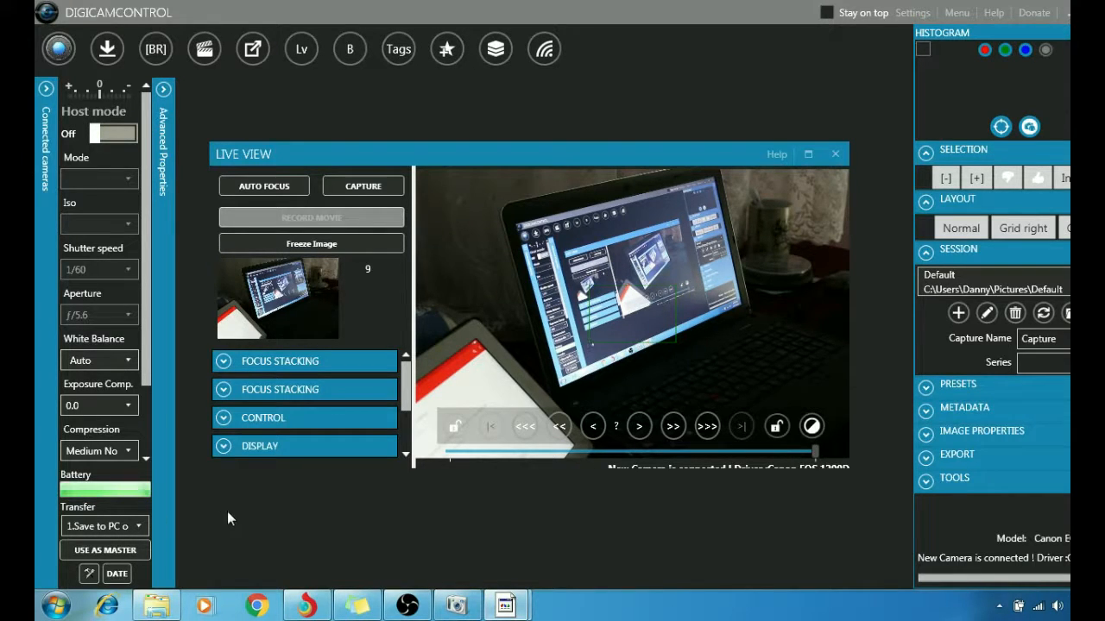
mouse_move(1059, 239)
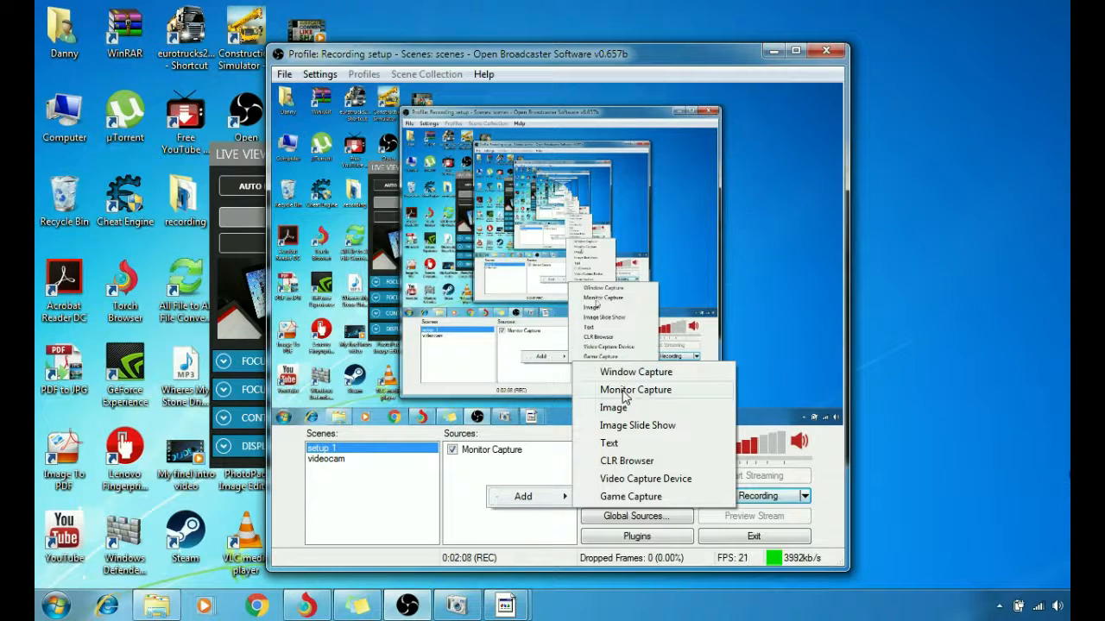
mouse_move(626, 372)
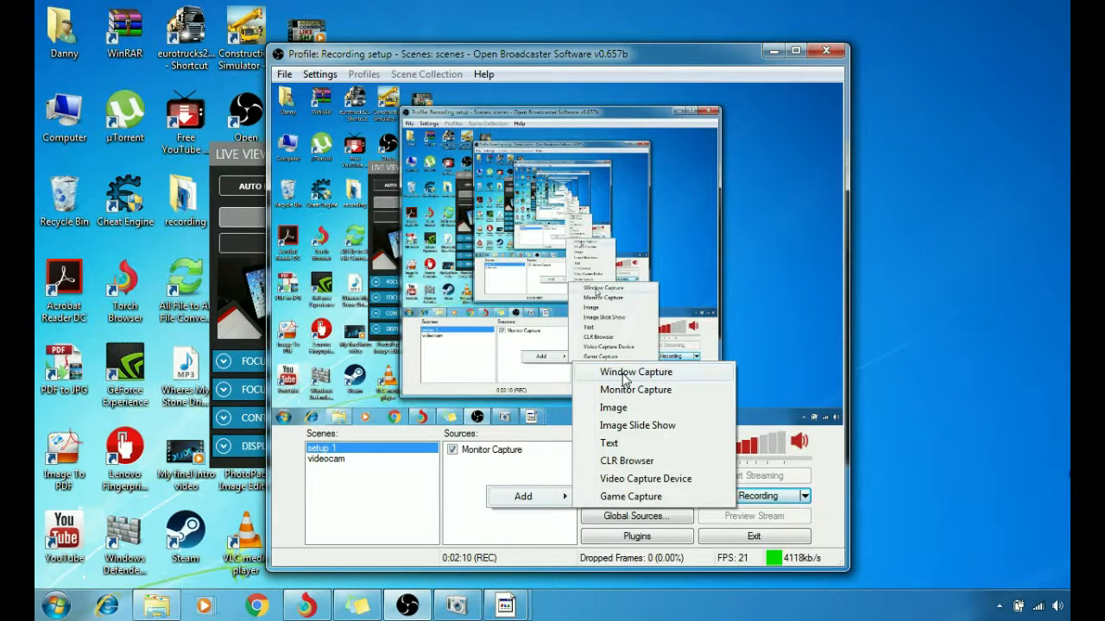
- Choose Window Capture as the new source type for setup 1
click(636, 372)
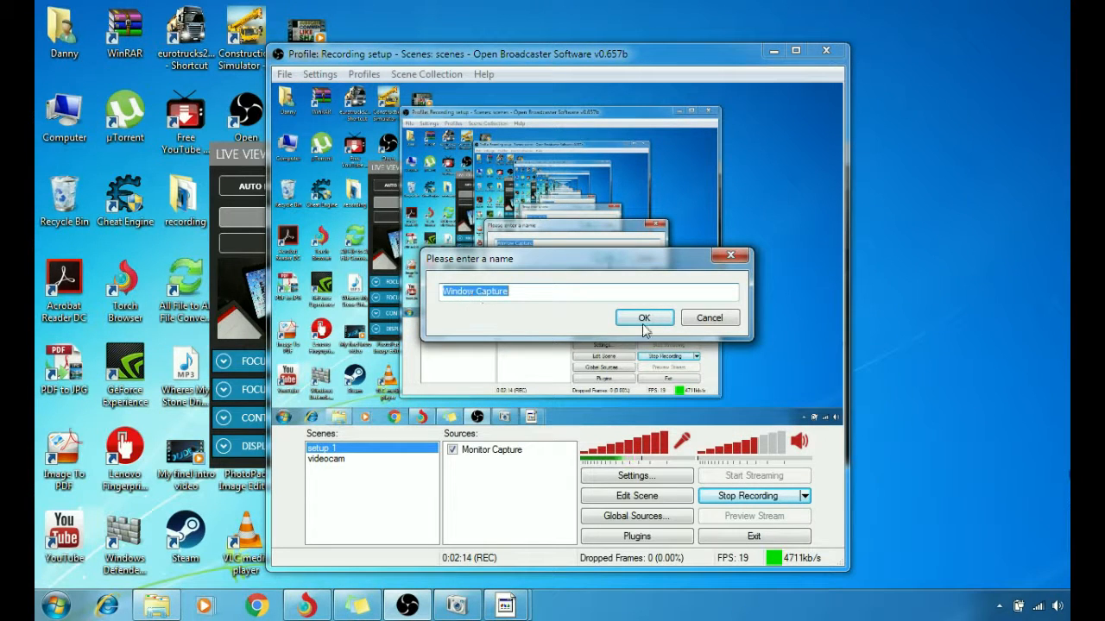
- Keep the name 'Window Capture' and point it at the Live view window
click(644, 317)
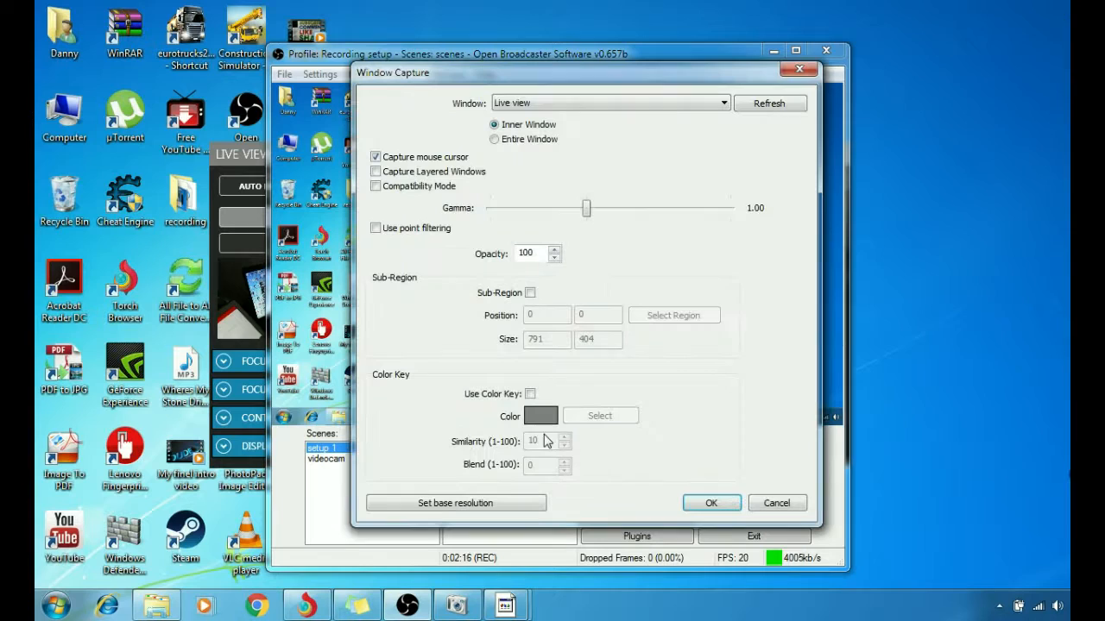
mouse_move(457, 125)
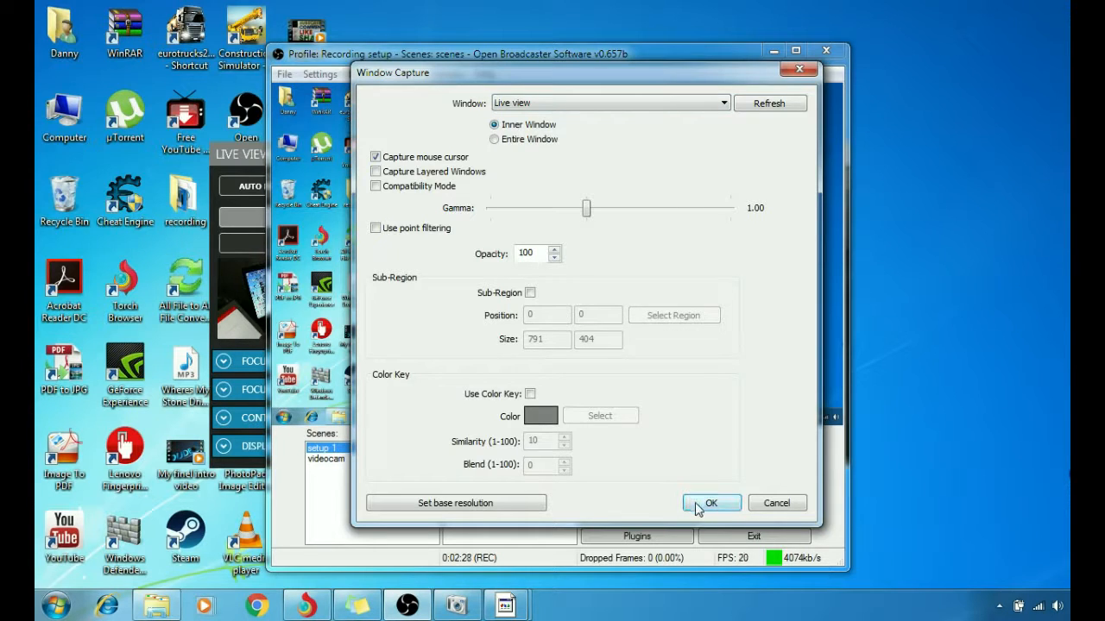
click(712, 503)
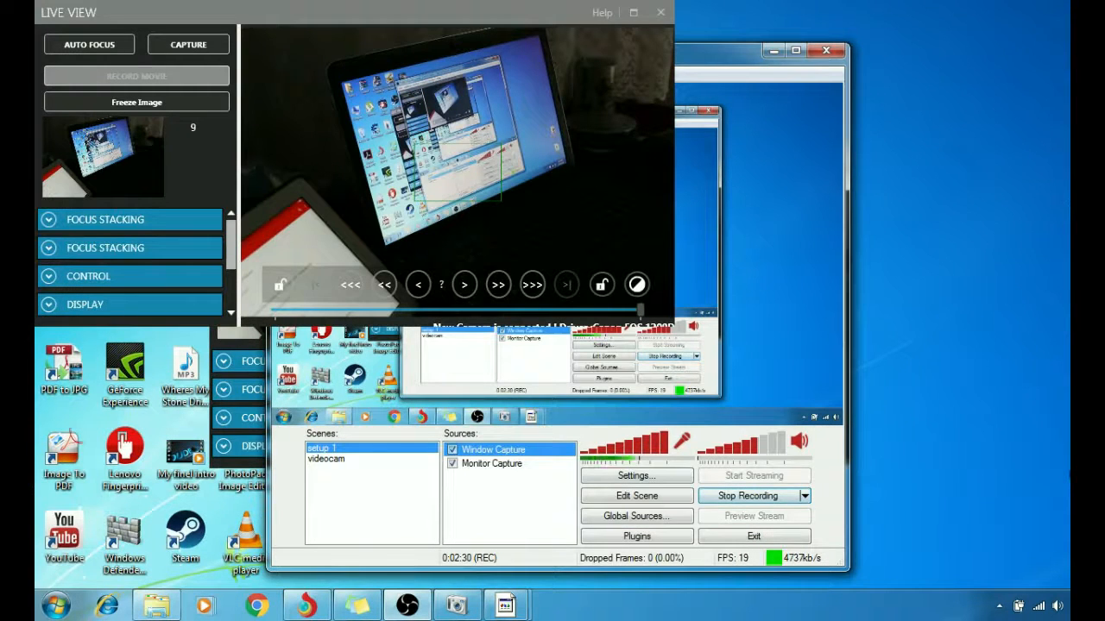